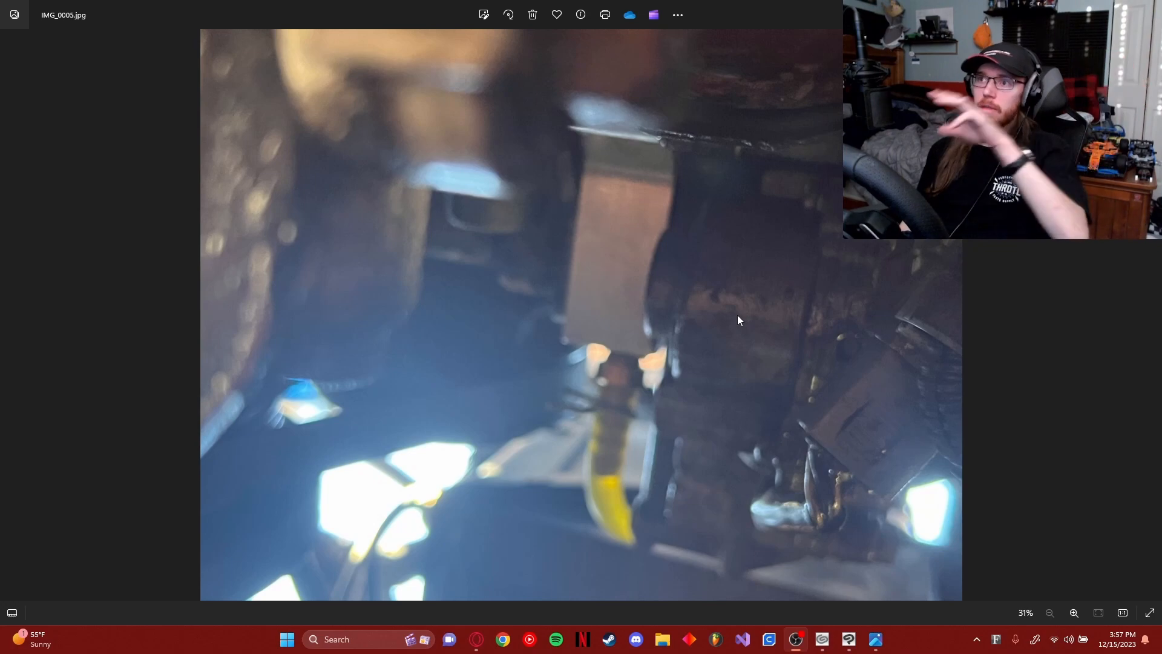
{"action": "mouse_move", "coordinate": [734, 451]}
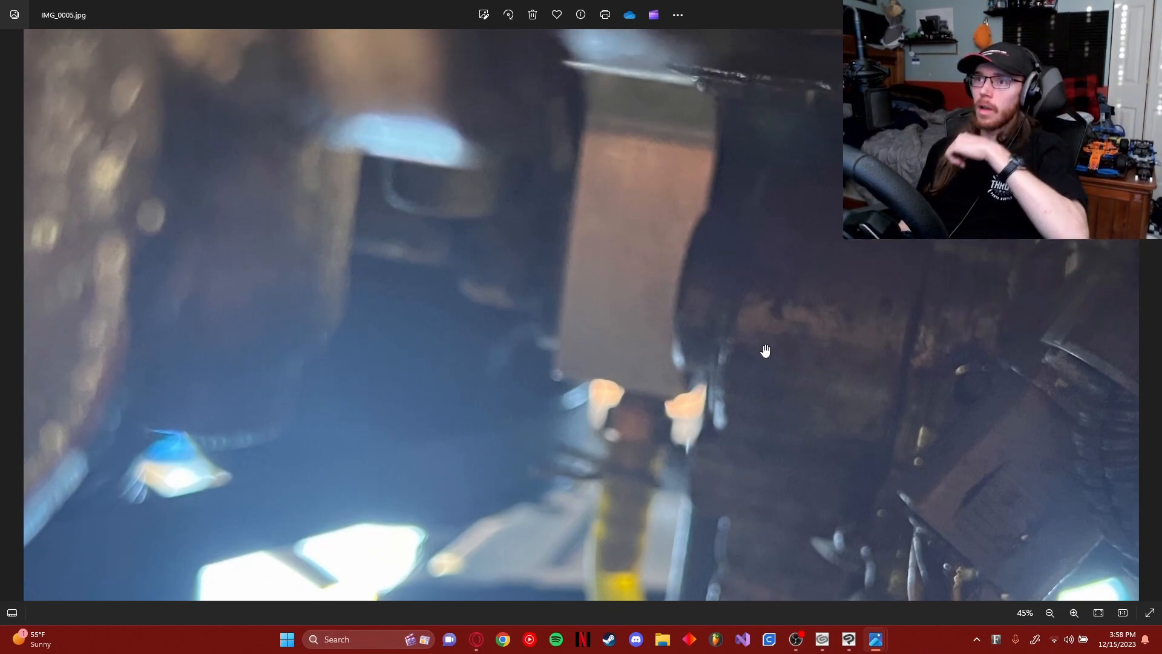
{"action": "mouse_move", "coordinate": [593, 145]}
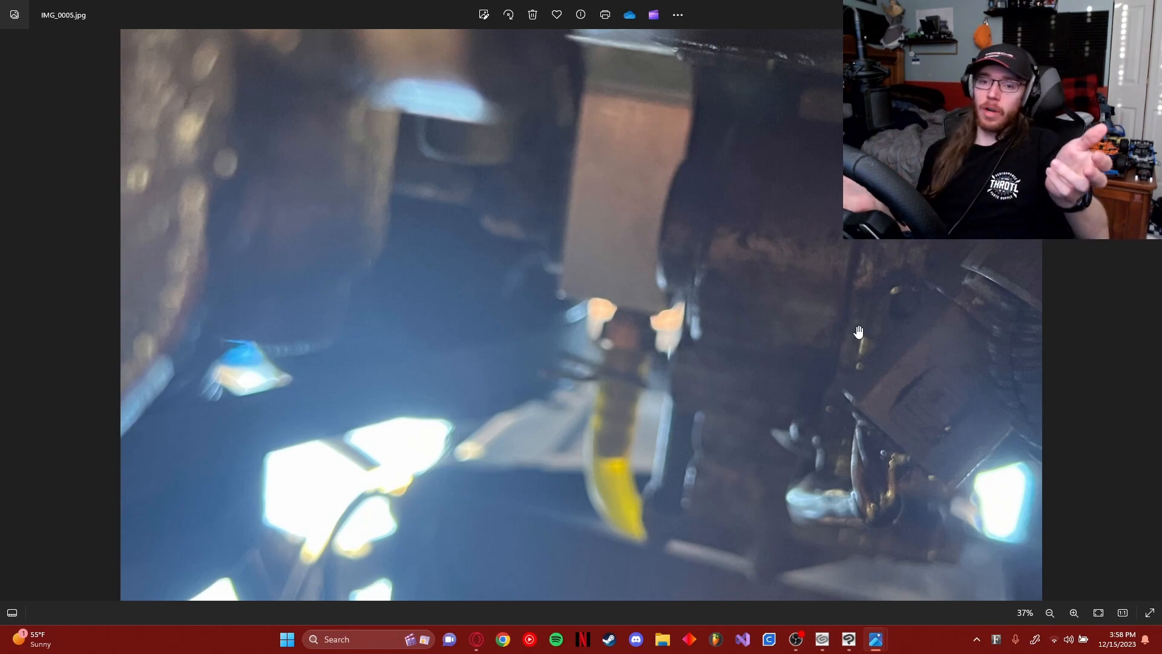
{"action": "mouse_move", "coordinate": [765, 387]}
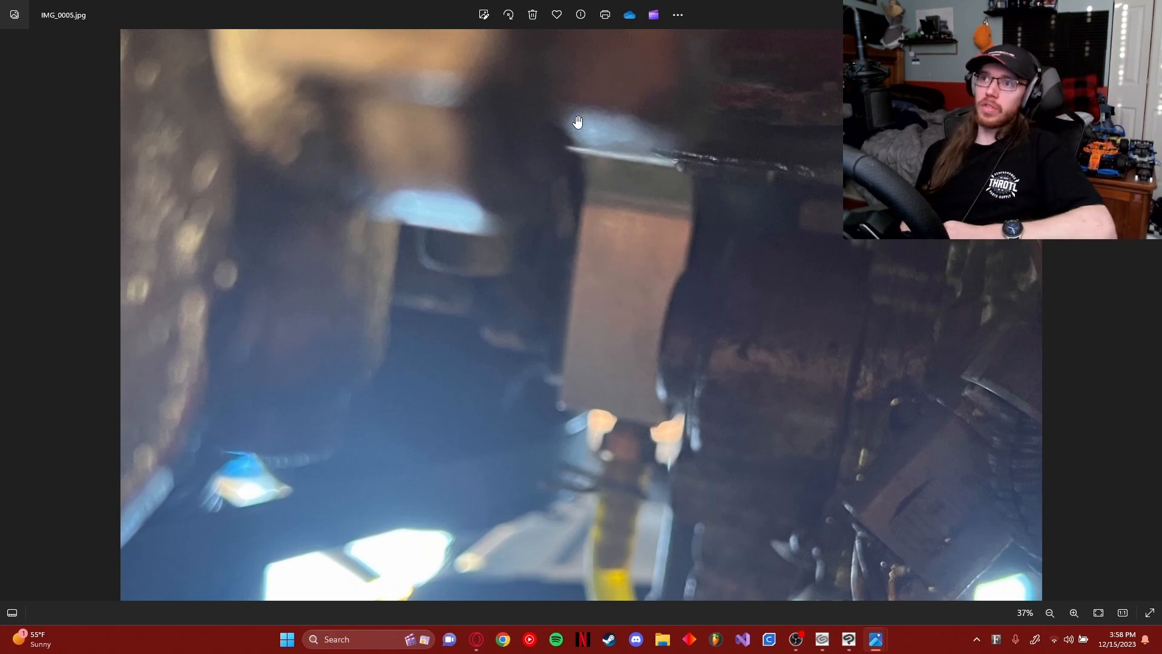
{"action": "mouse_move", "coordinate": [638, 189]}
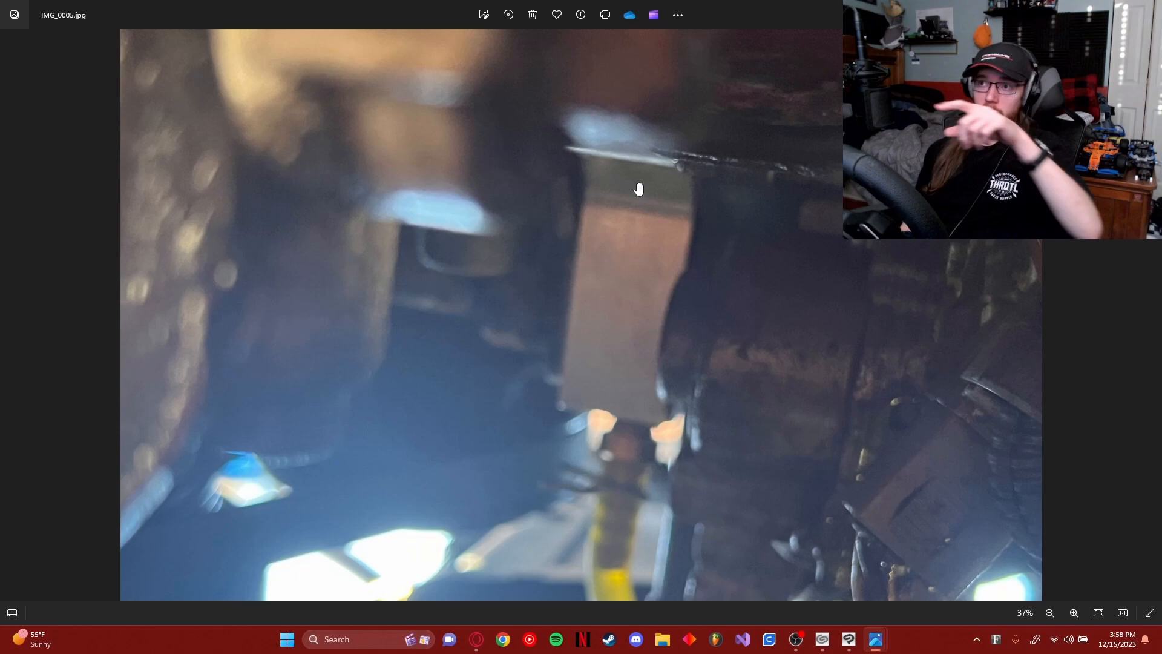
{"action": "mouse_move", "coordinate": [567, 157]}
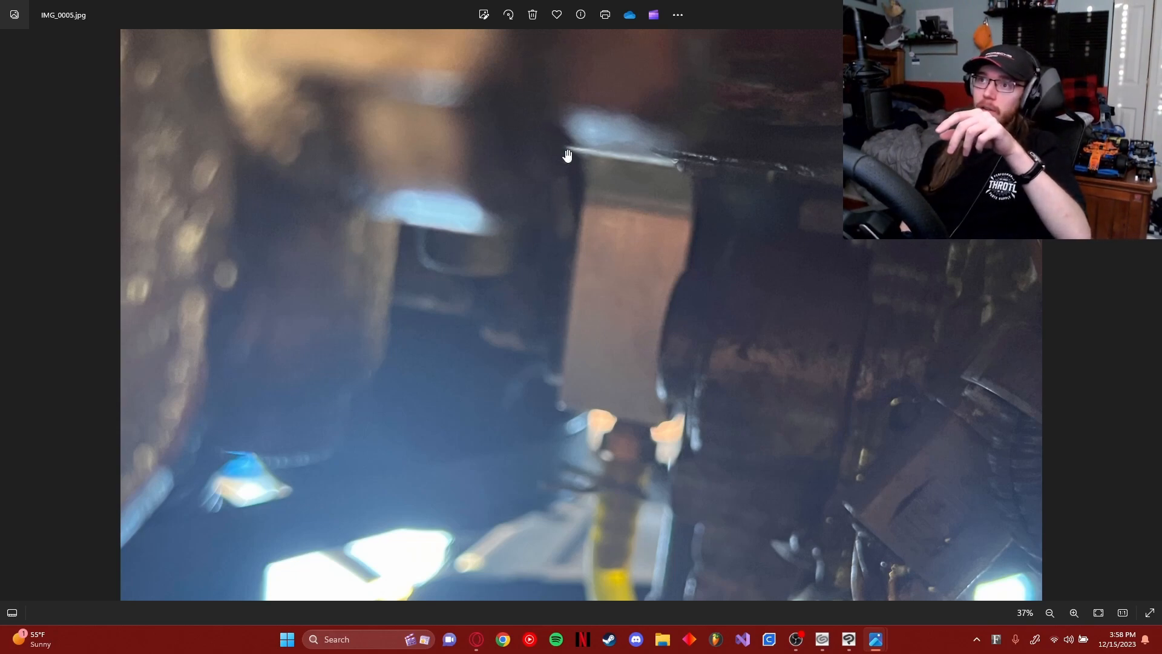
{"action": "mouse_move", "coordinate": [737, 181]}
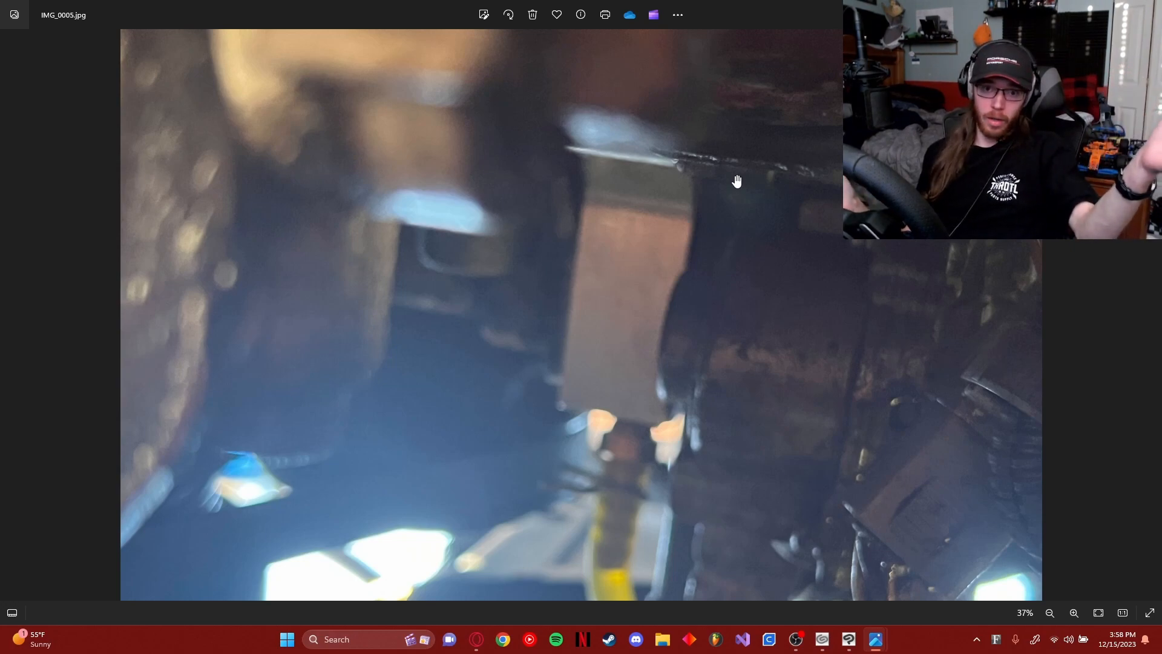
{"action": "mouse_move", "coordinate": [578, 132]}
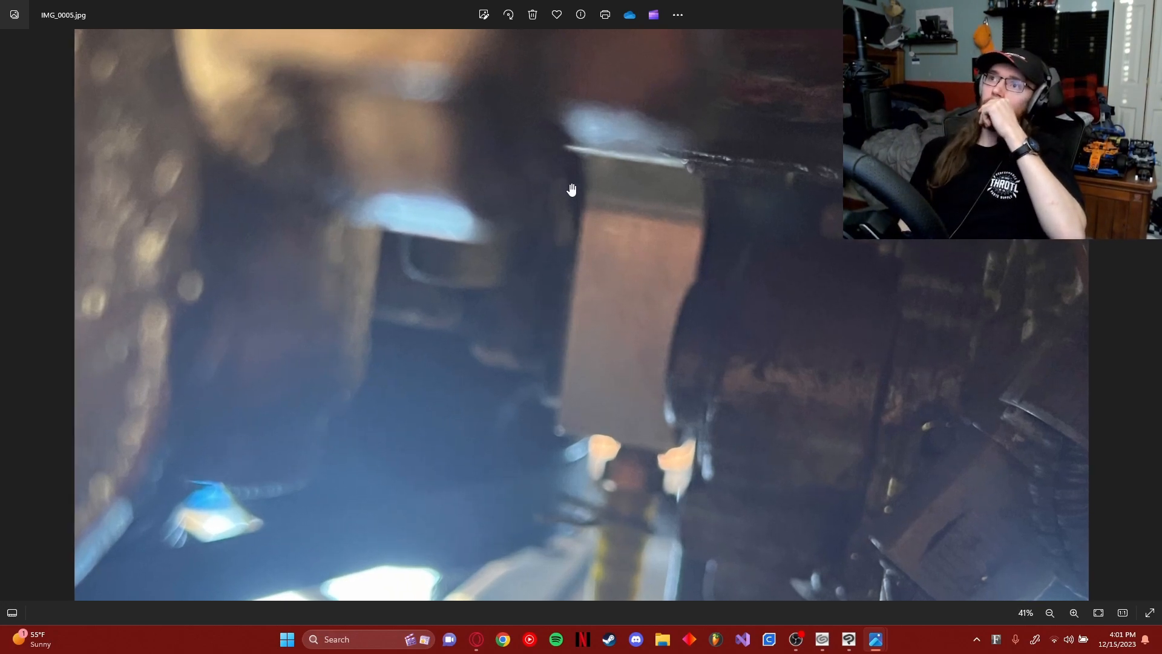
{"action": "mouse_move", "coordinate": [666, 150]}
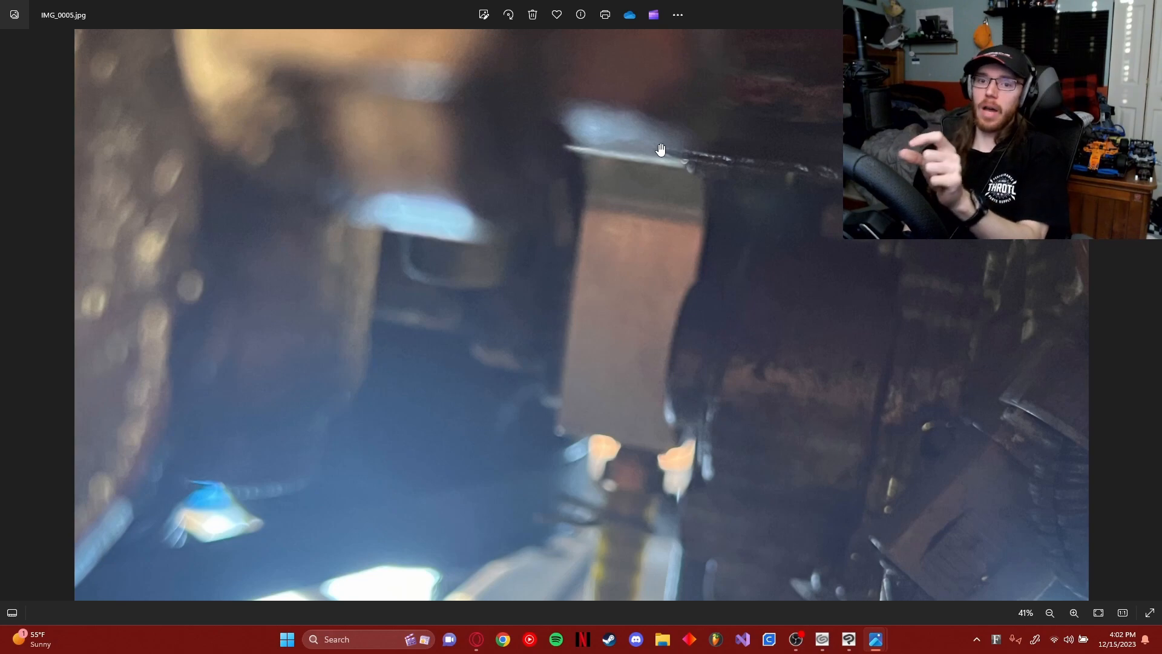
{"action": "mouse_move", "coordinate": [646, 568]}
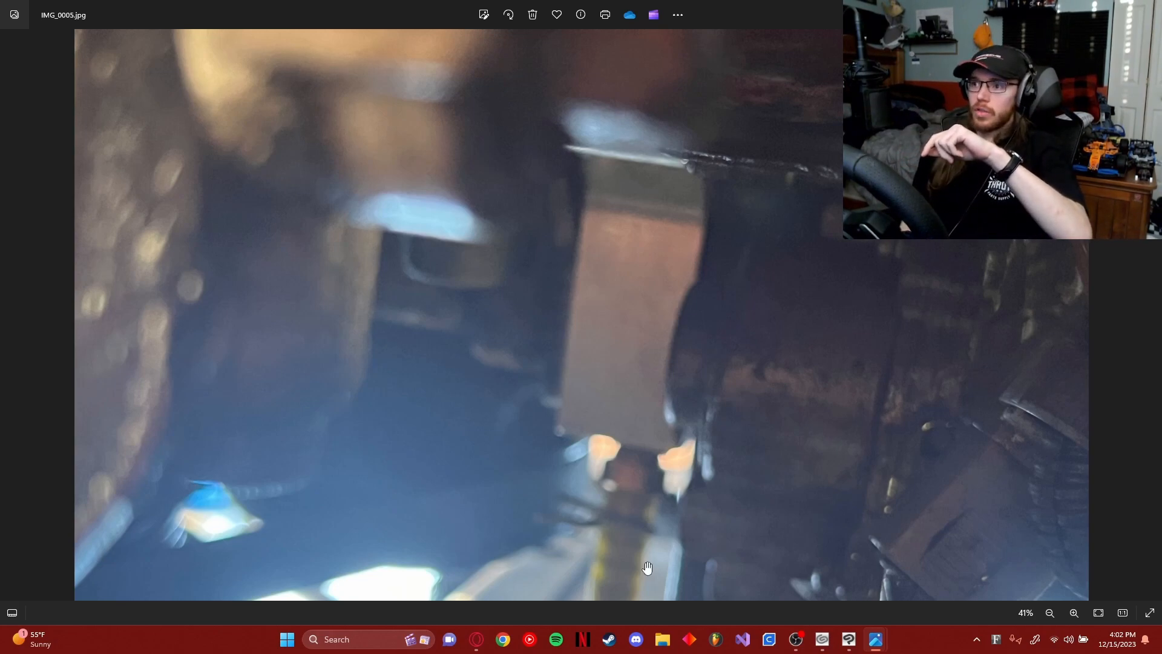
- Sketch a rough triangular bracket outline with rounded corners using the Mechanical pencil
{"action": "left_click", "coordinate": [848, 639]}
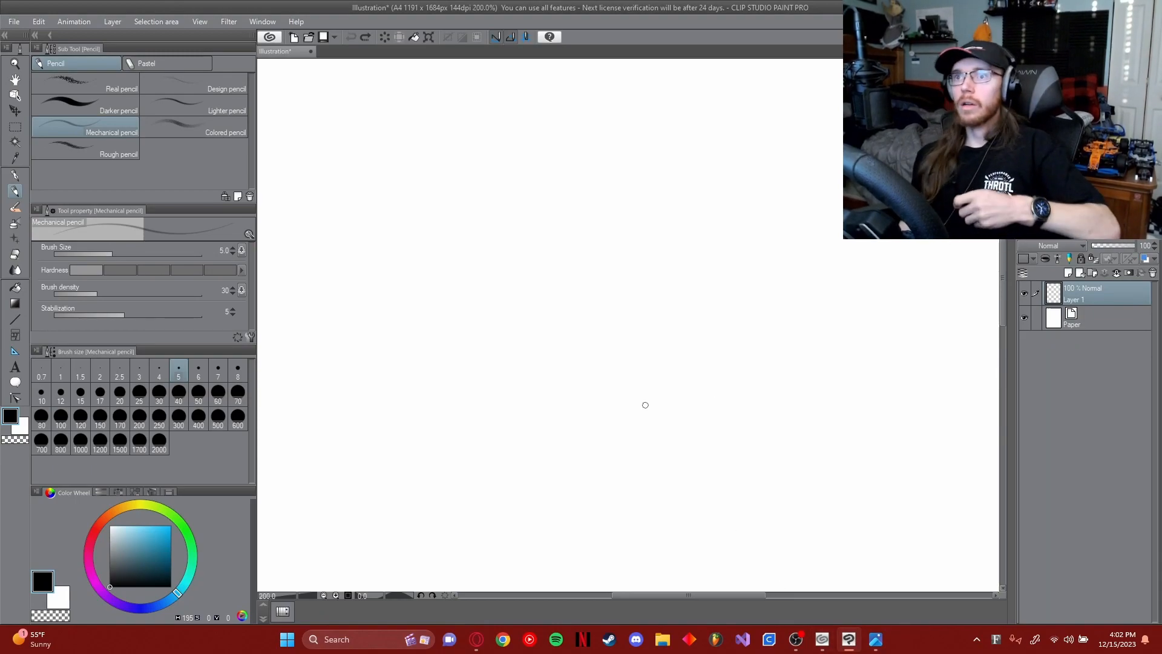
{"action": "mouse_move", "coordinate": [630, 388]}
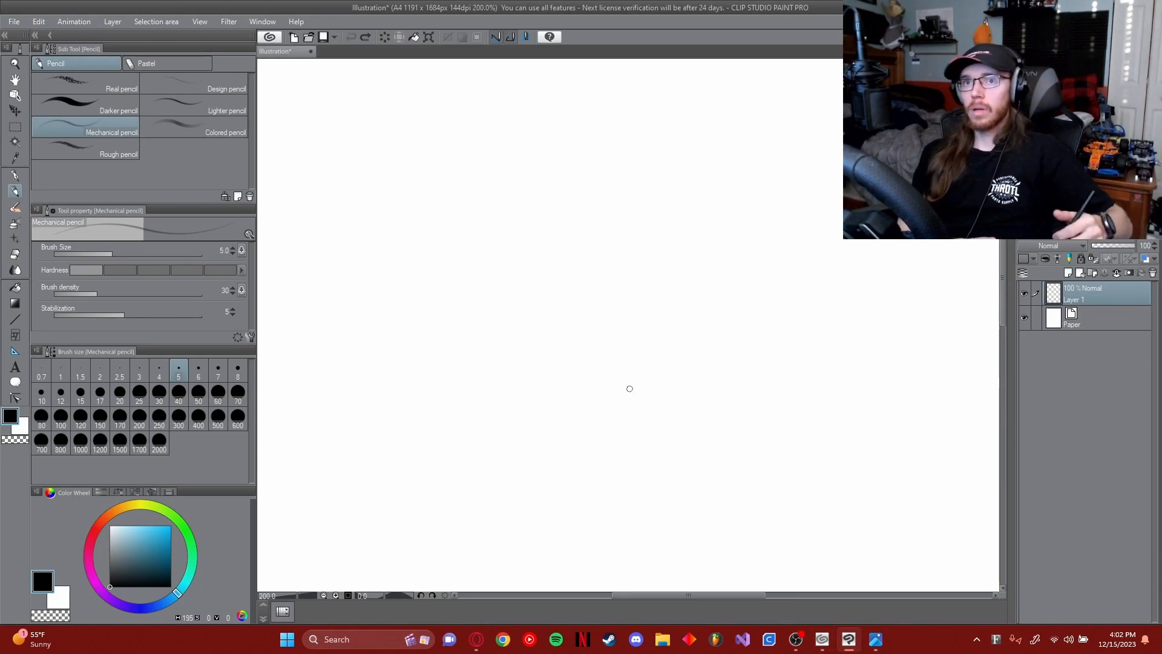
{"action": "mouse_move", "coordinate": [406, 310]}
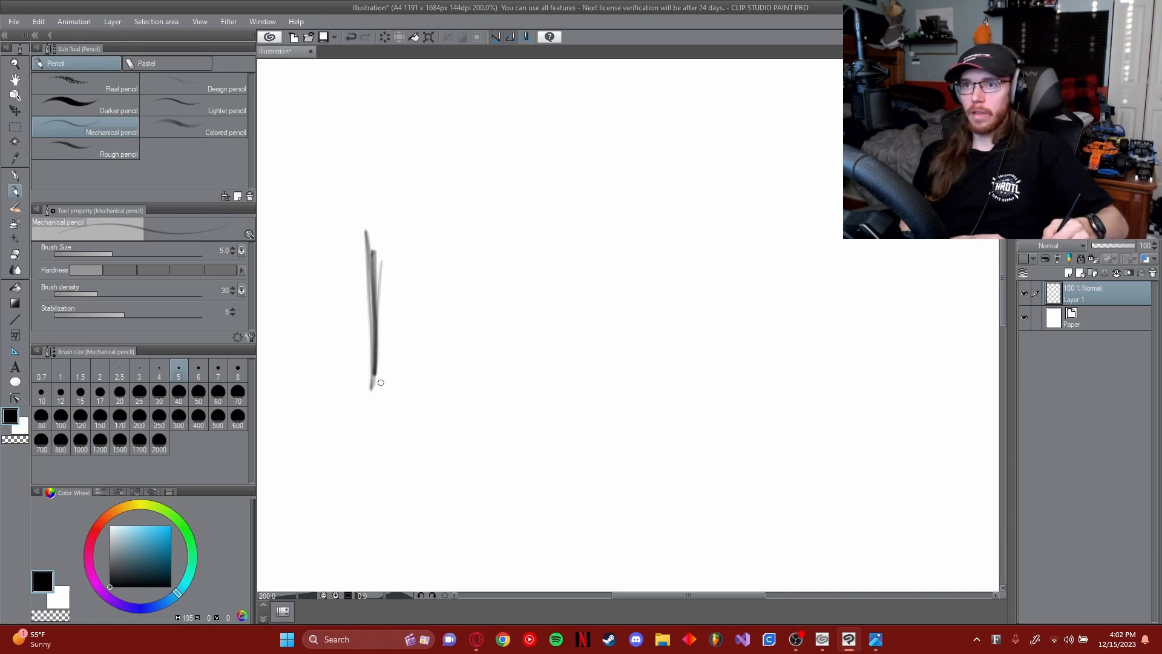
{"action": "left_click_drag", "start_coordinate": [368, 359], "coordinate": [413, 359]}
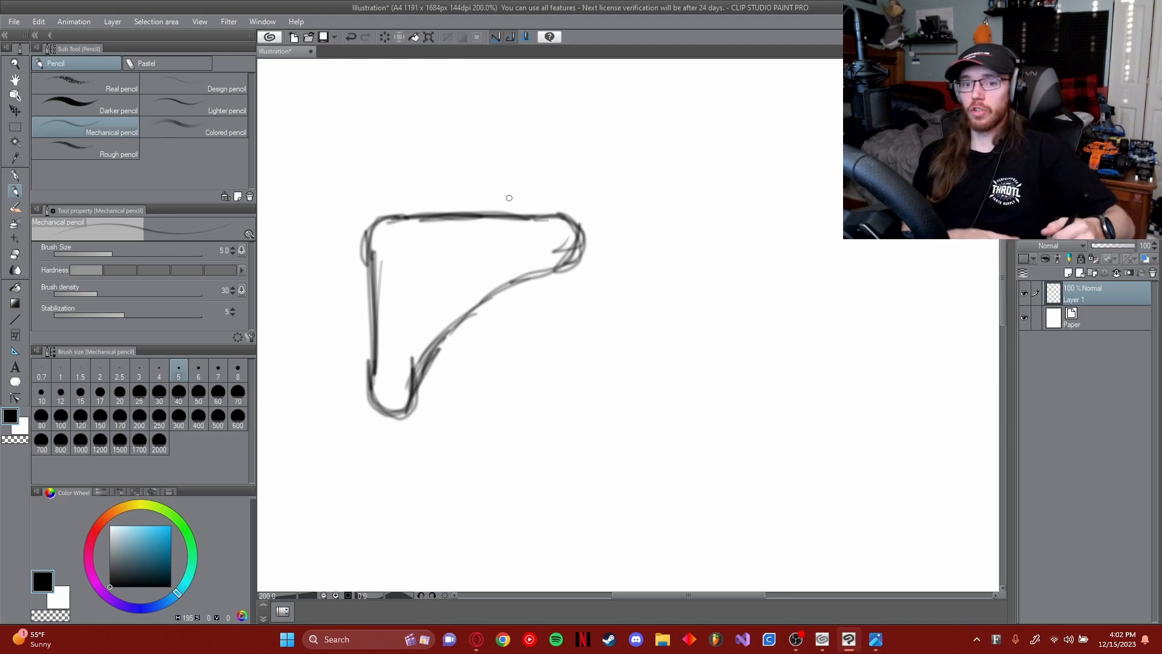
{"action": "mouse_move", "coordinate": [542, 162]}
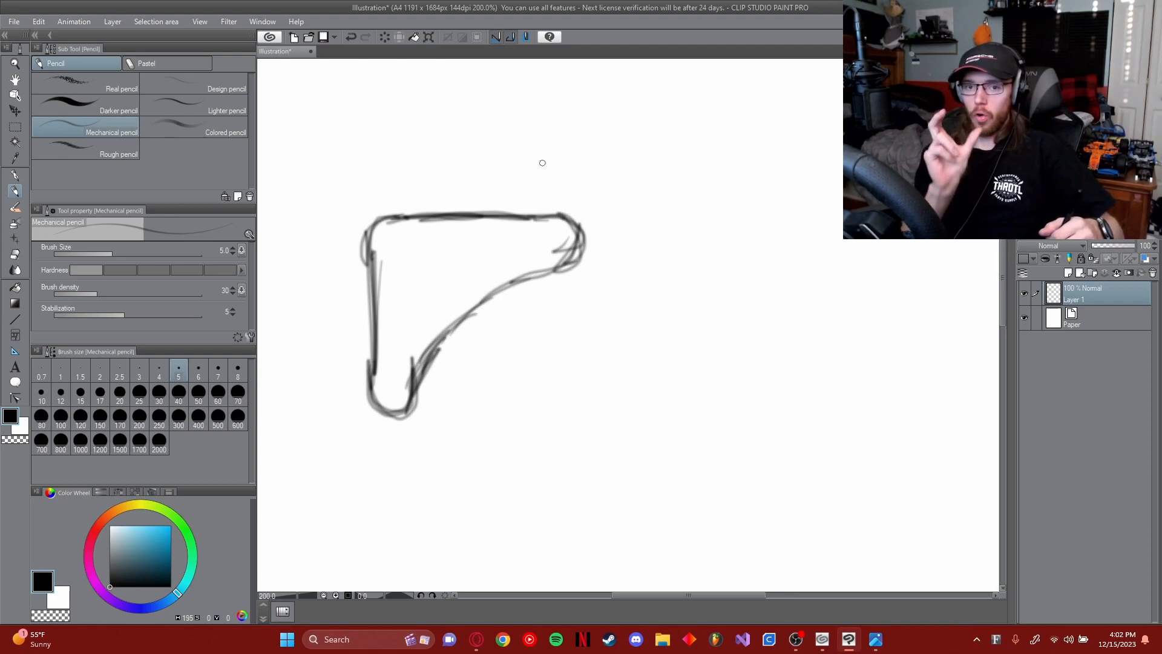
{"action": "mouse_move", "coordinate": [490, 152]}
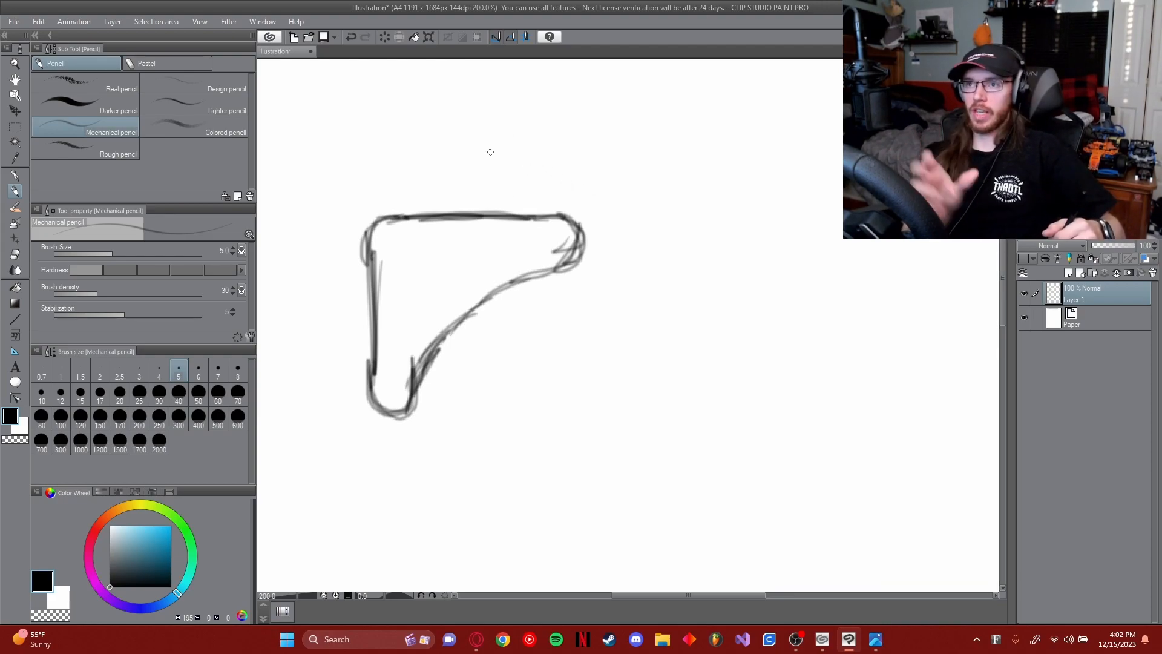
{"action": "mouse_move", "coordinate": [460, 255]}
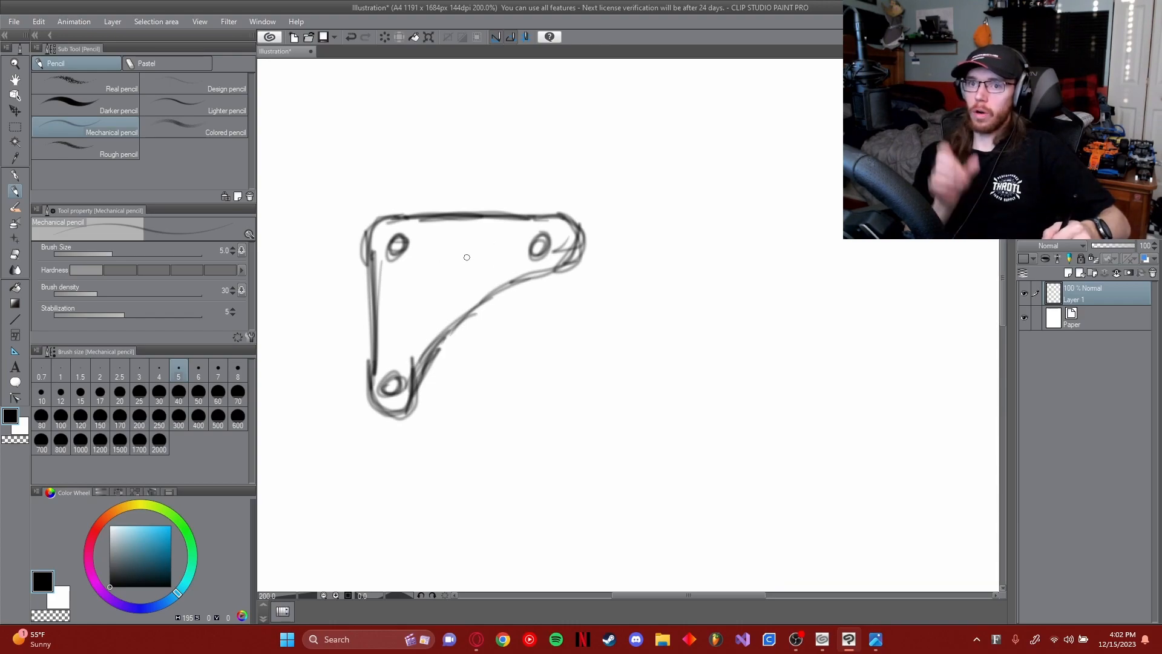
{"action": "mouse_move", "coordinate": [494, 260]}
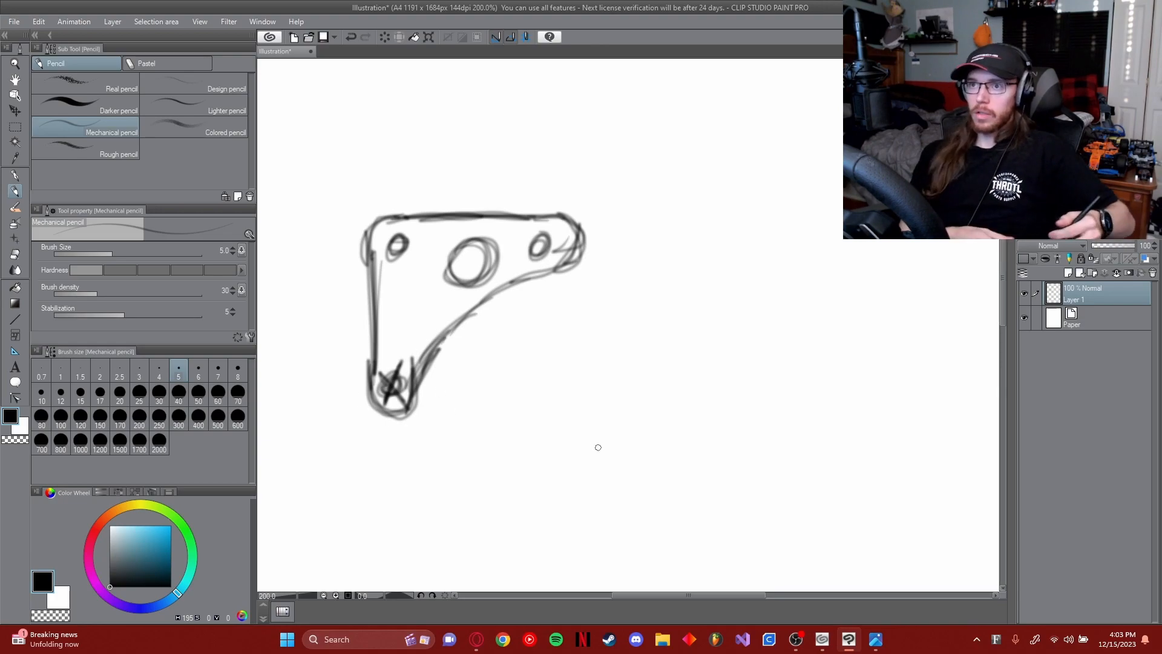
{"action": "mouse_move", "coordinate": [425, 335]}
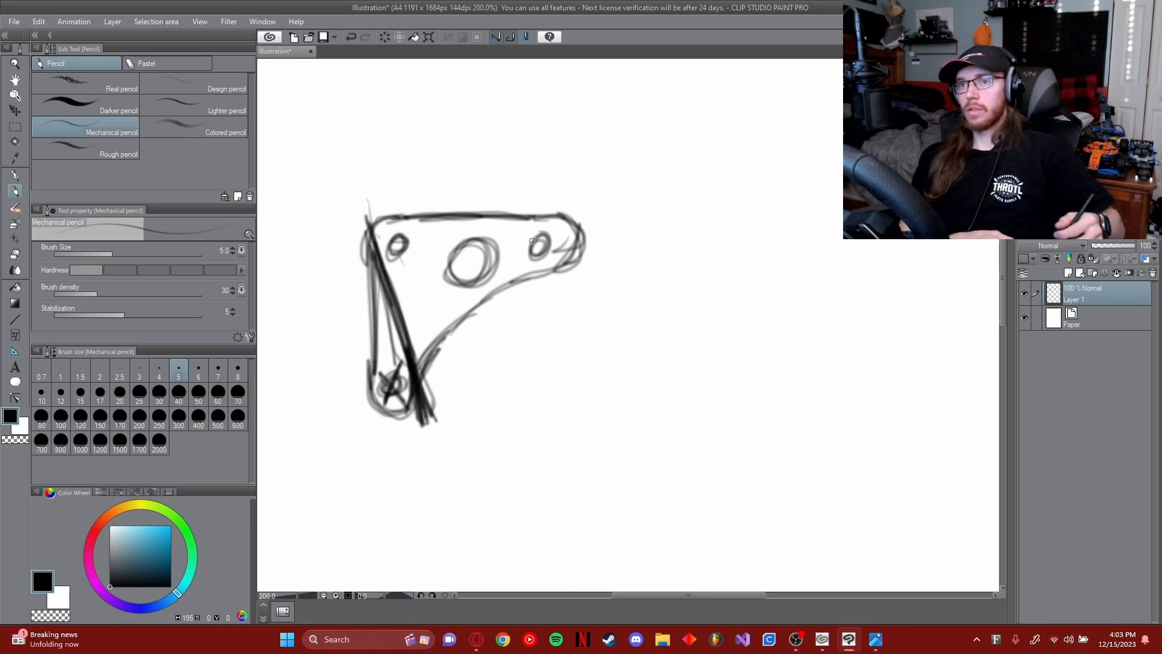
{"action": "mouse_move", "coordinate": [461, 273]}
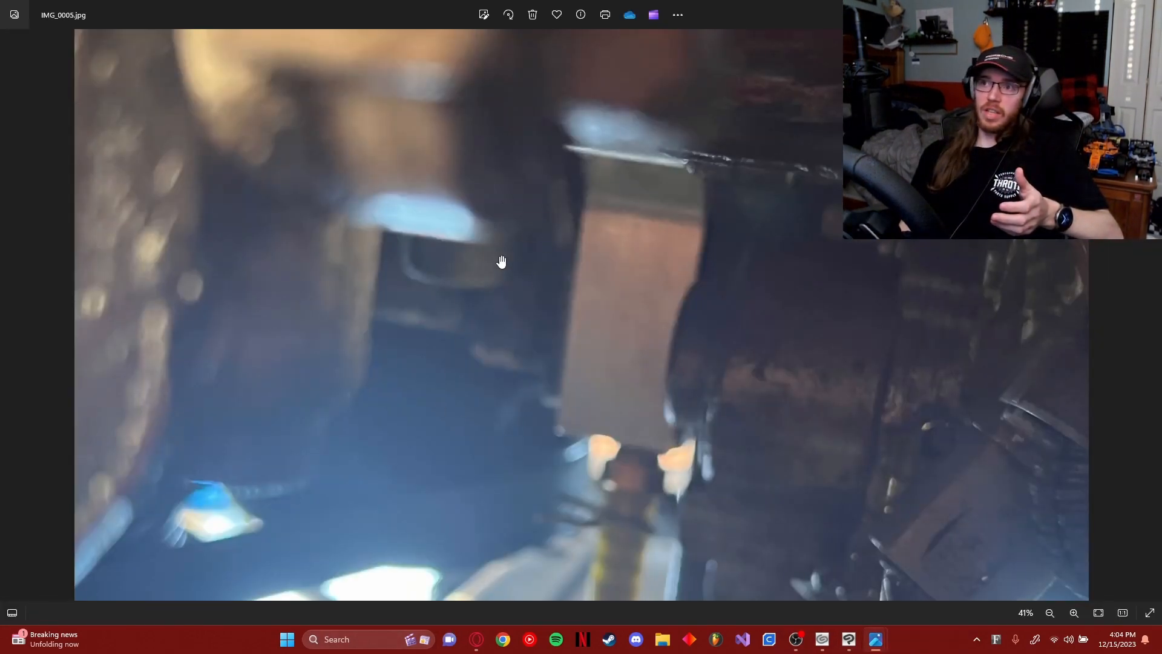
{"action": "mouse_move", "coordinate": [553, 189]}
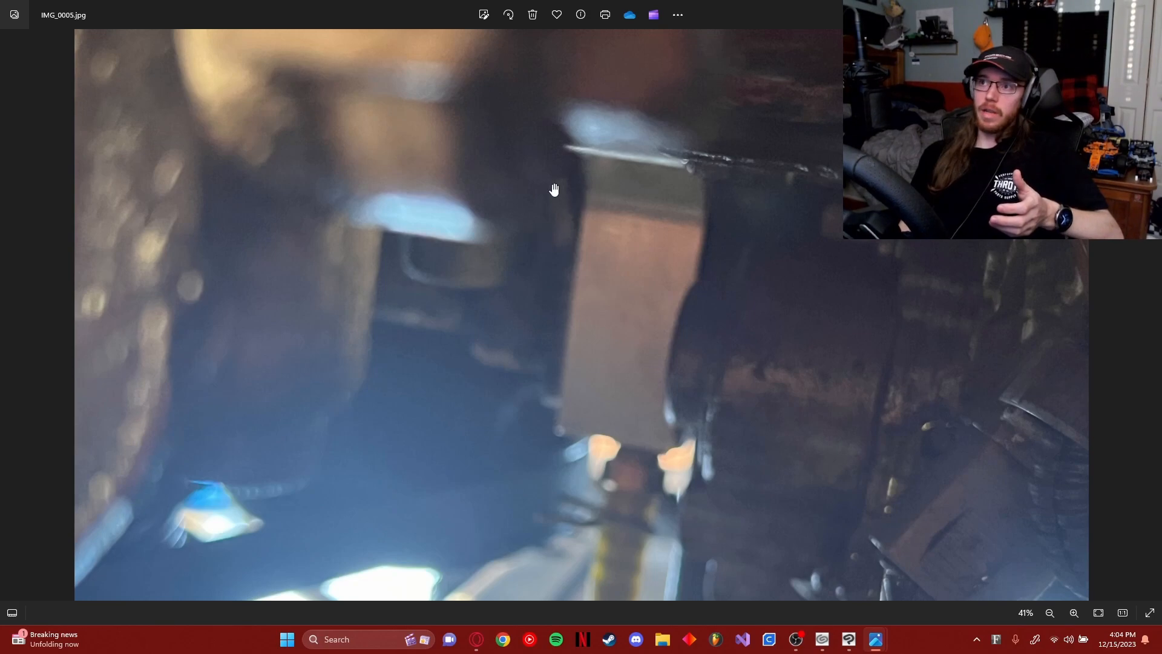
{"action": "mouse_move", "coordinate": [529, 108]}
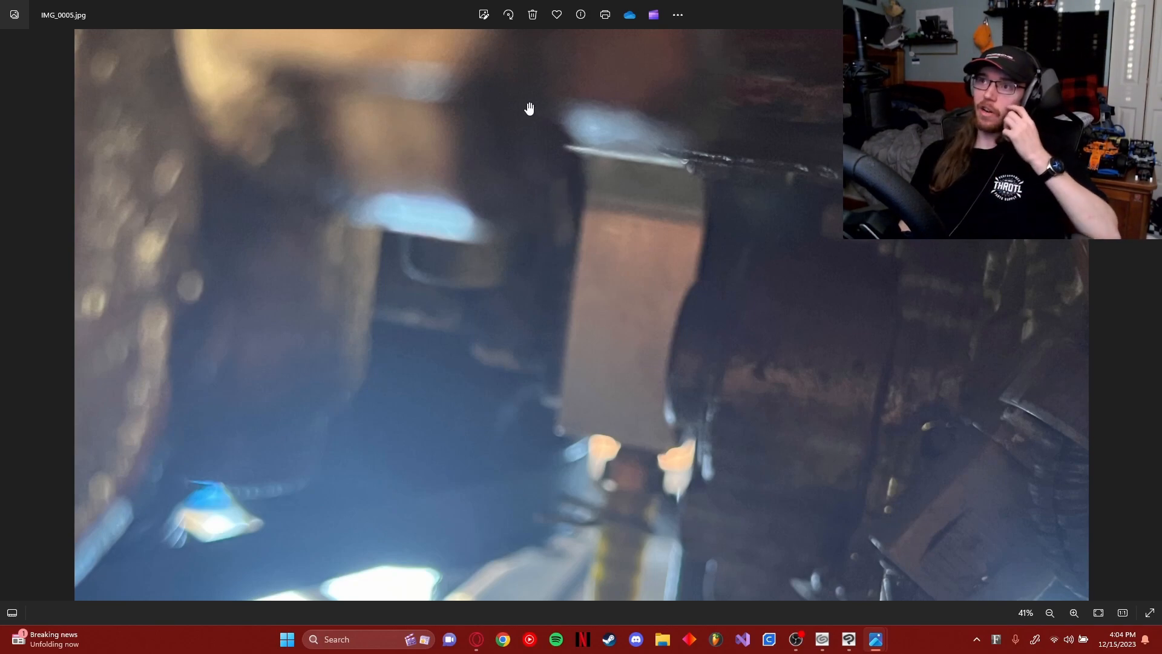
{"action": "mouse_move", "coordinate": [576, 146]}
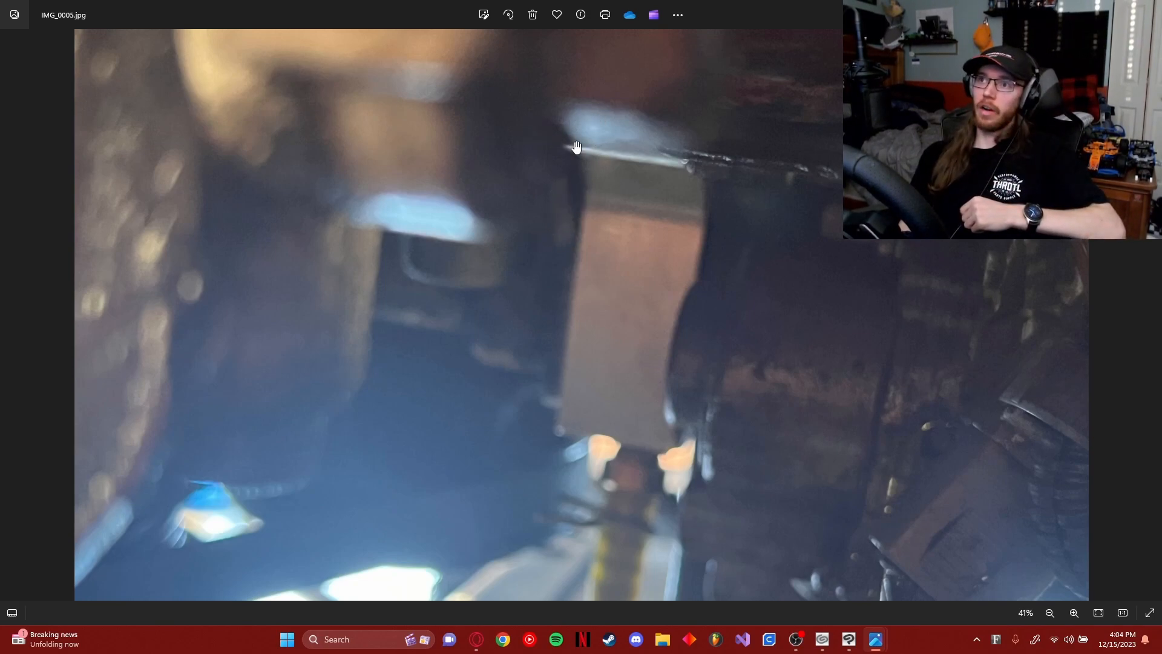
{"action": "mouse_move", "coordinate": [579, 121]}
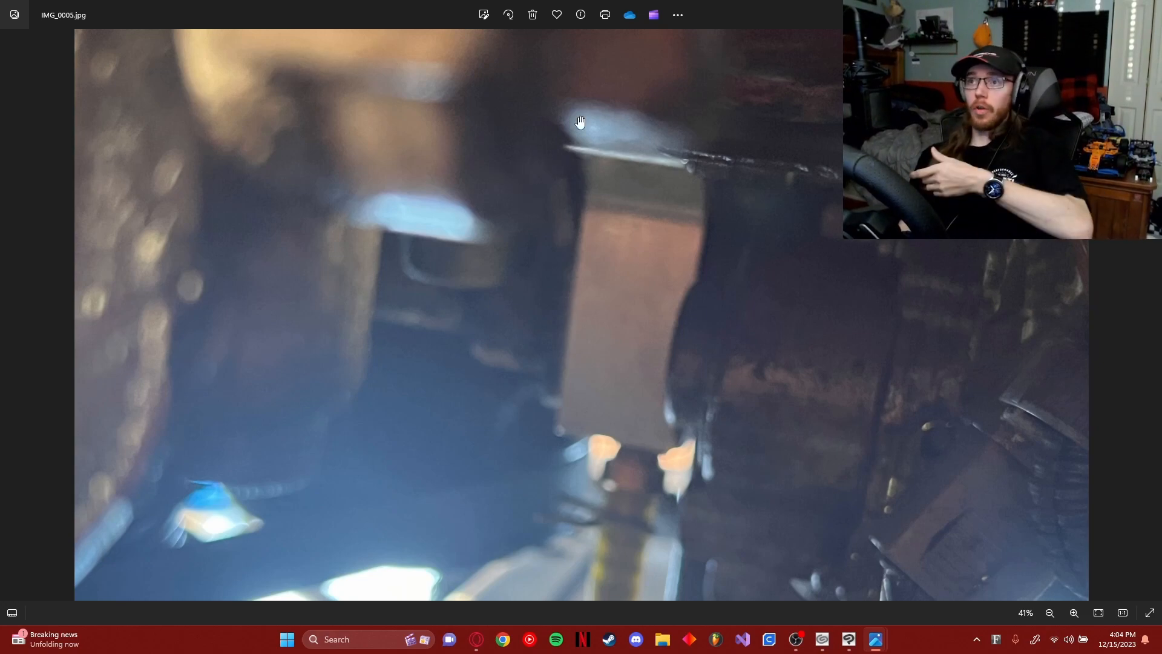
{"action": "mouse_move", "coordinate": [897, 267]}
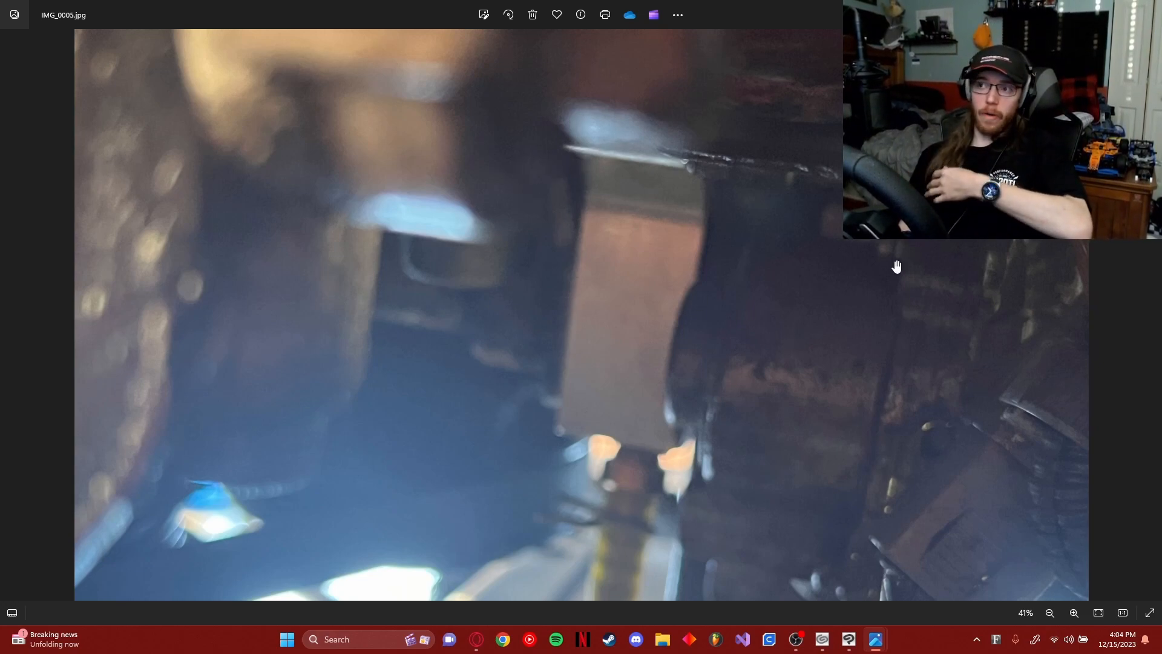
{"action": "mouse_move", "coordinate": [467, 367]}
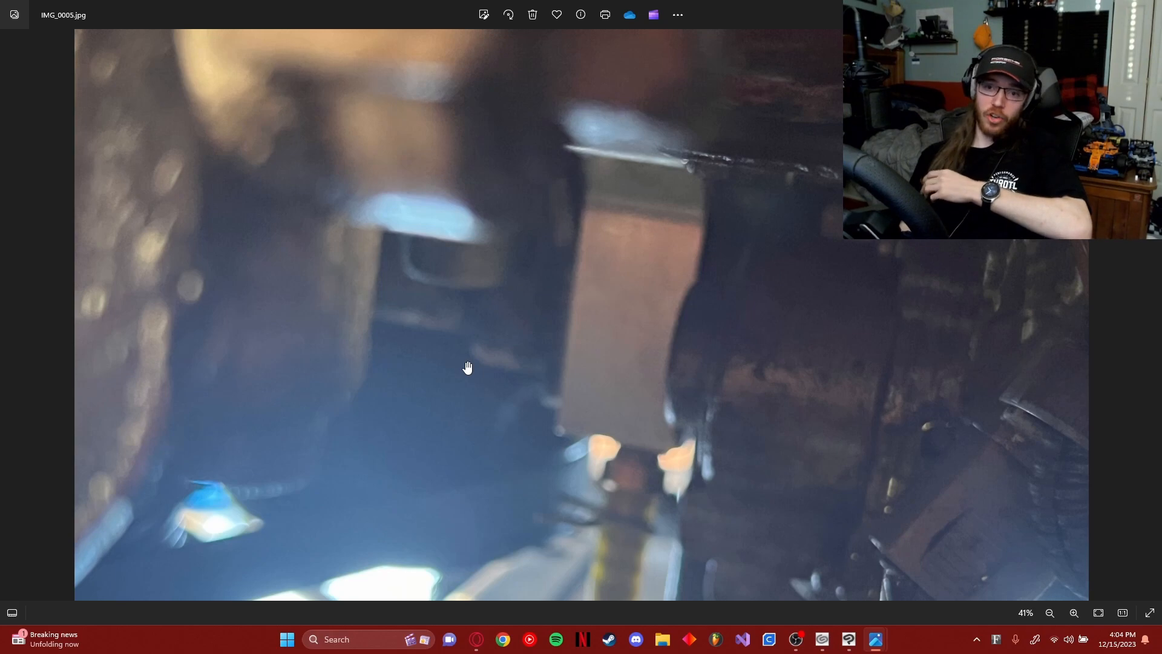
{"action": "mouse_move", "coordinate": [490, 328]}
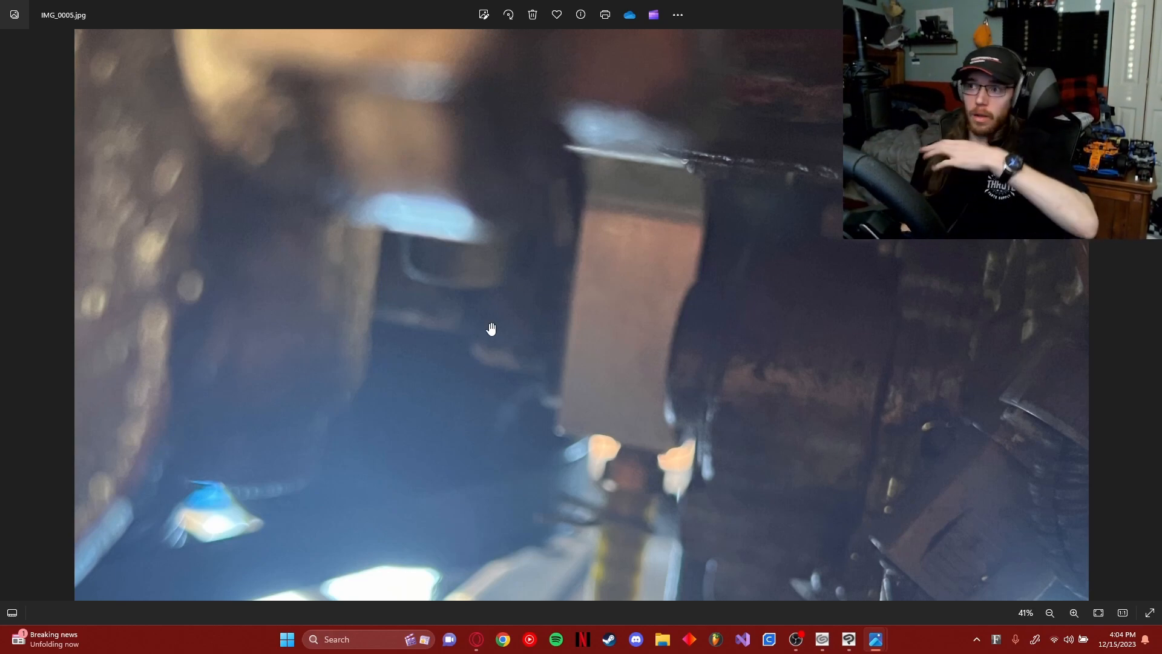
{"action": "mouse_move", "coordinate": [609, 292]}
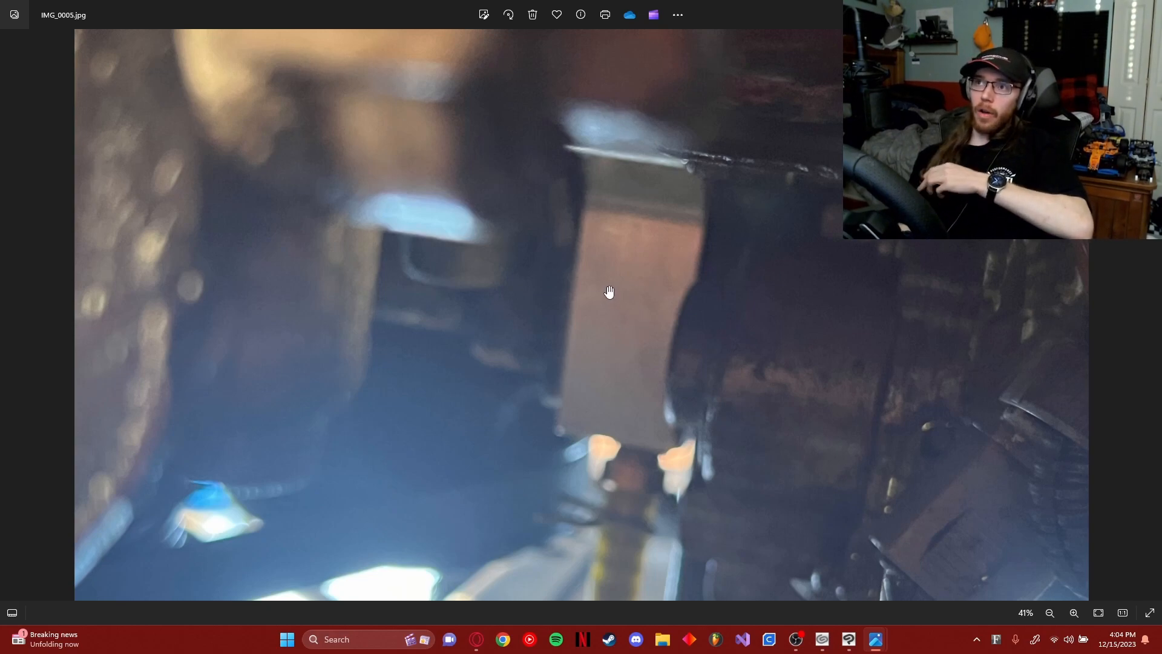